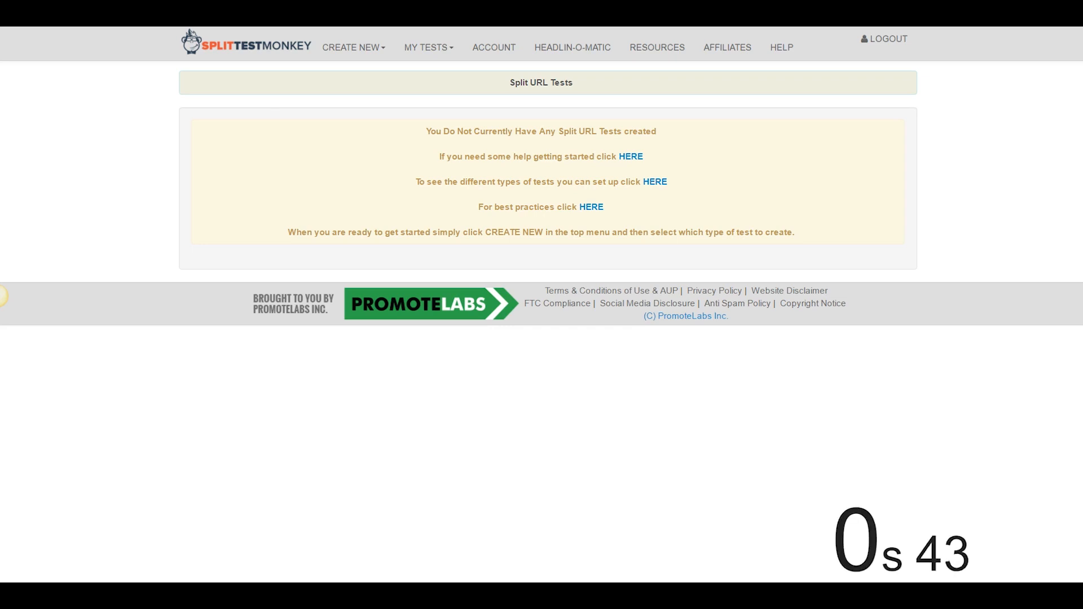
Start a new Split URL test from the Create New menu
click(351, 47)
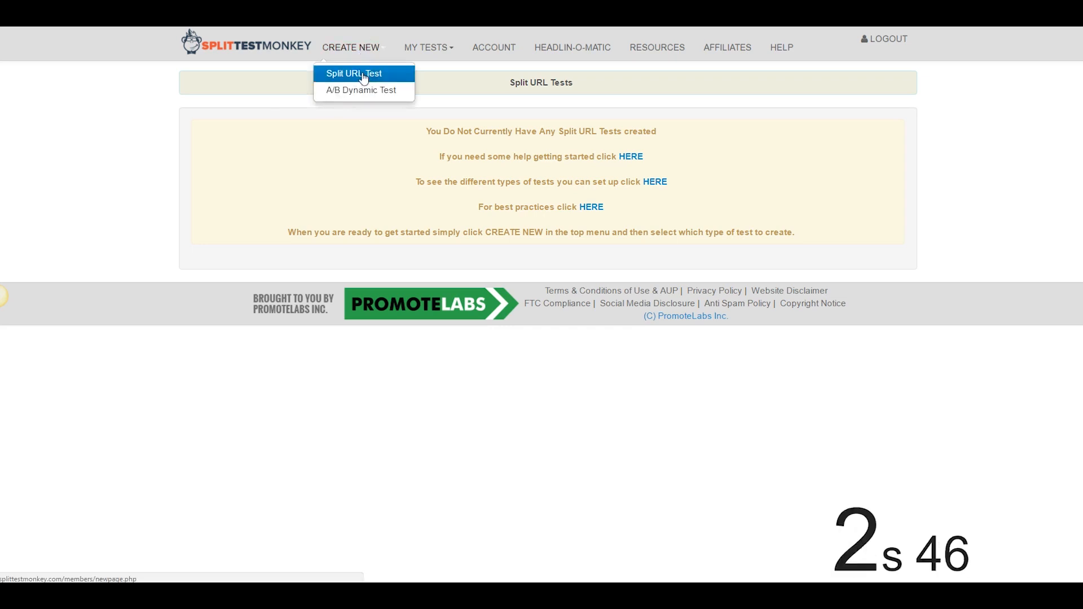
click(353, 73)
text(My)
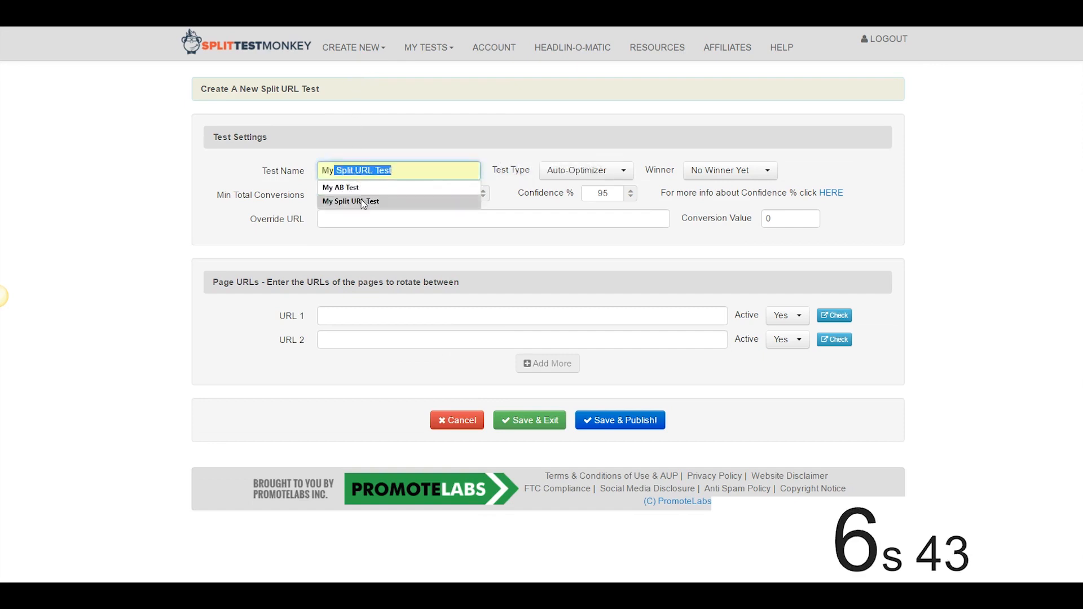
Check the test type options and leave the Conversion Value field blank
click(585, 171)
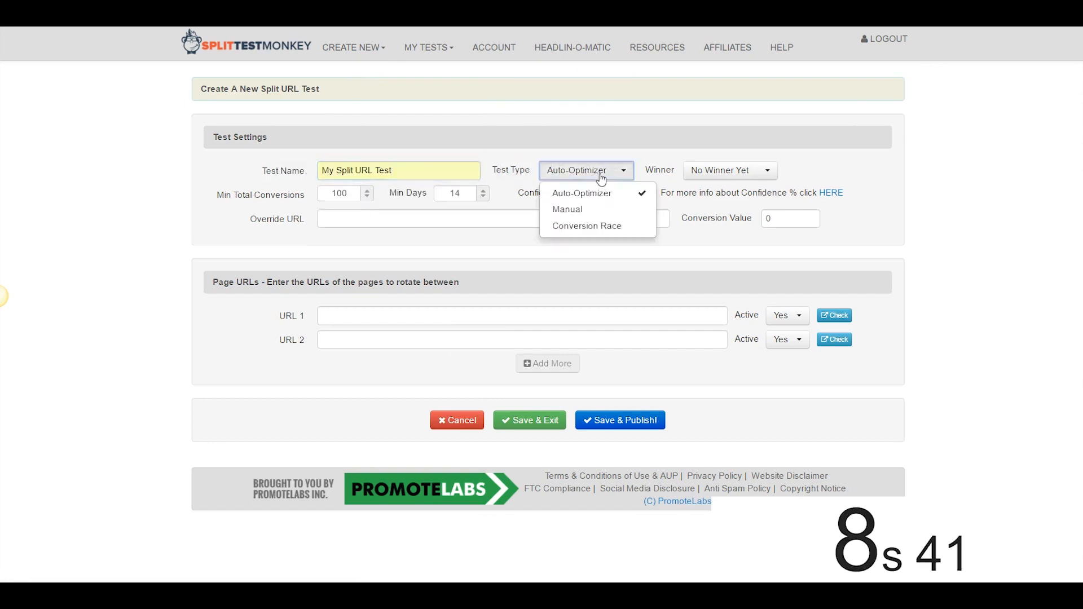
mouse_move(596, 149)
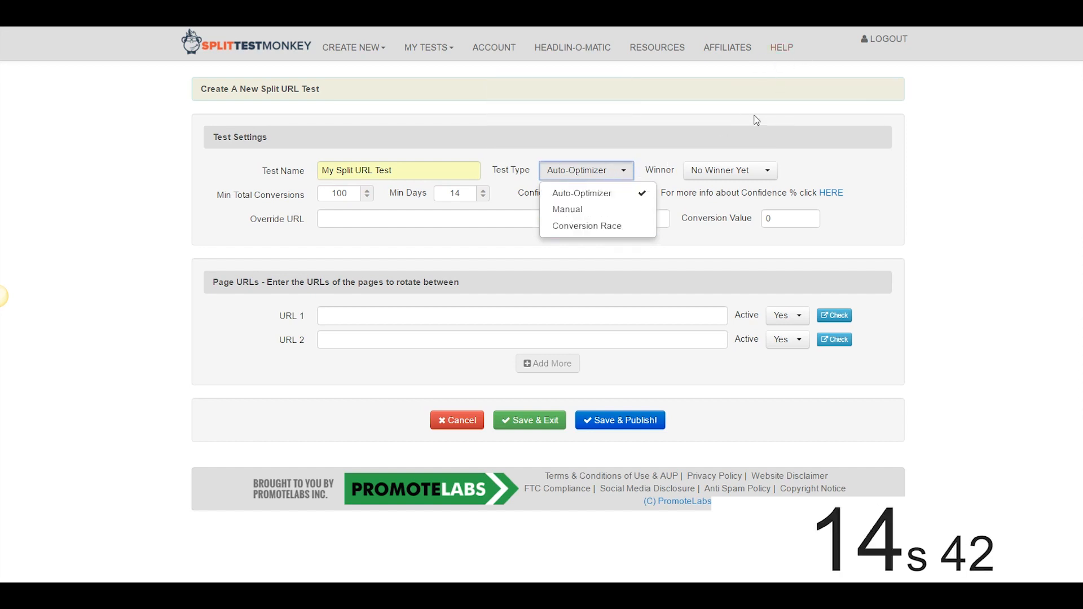
mouse_move(728, 170)
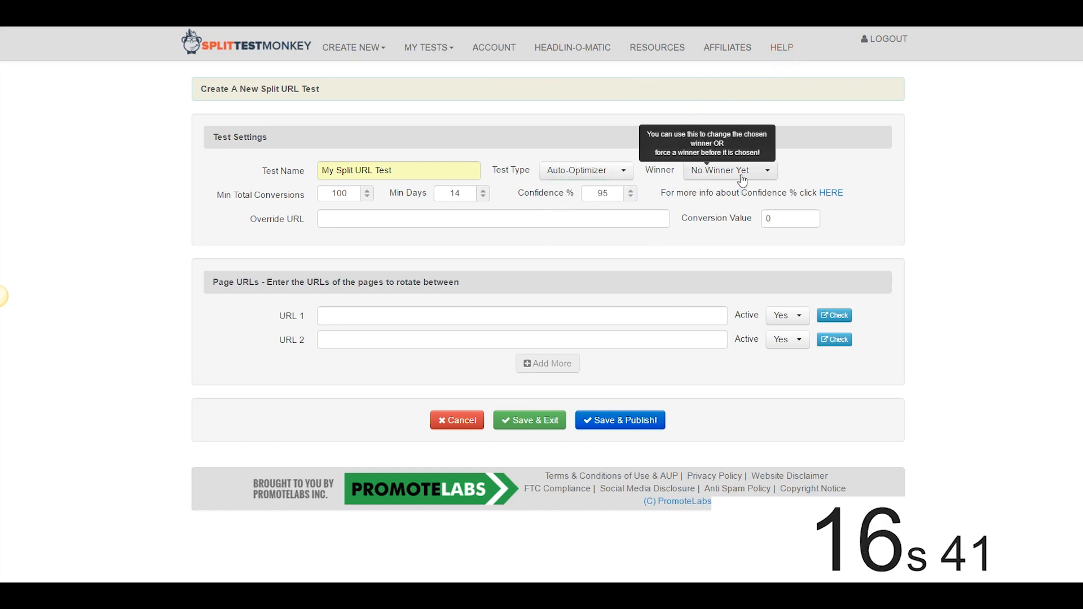
click(339, 192)
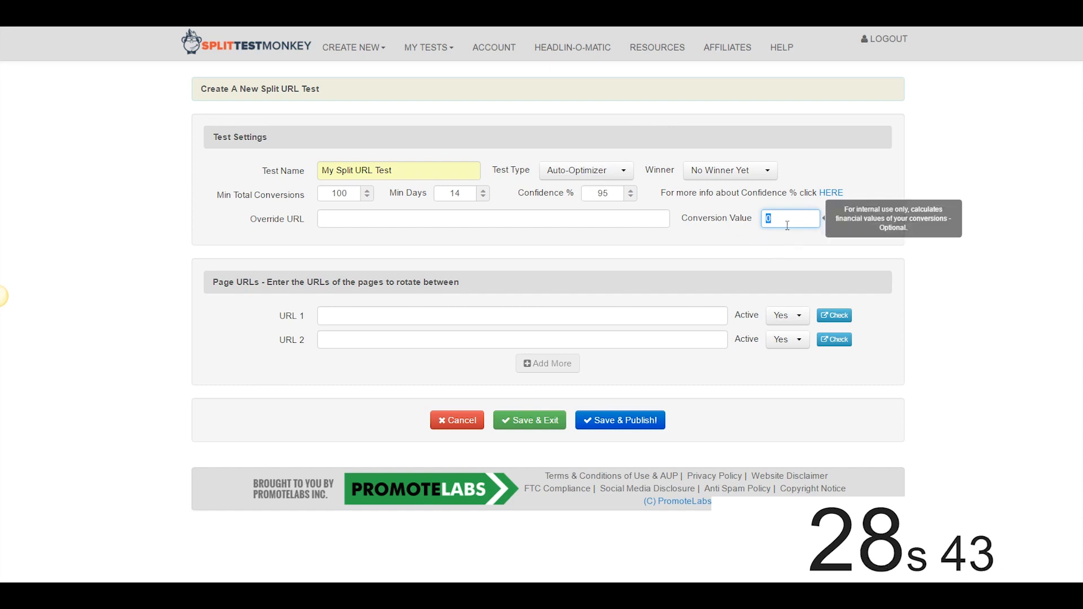
text(1)
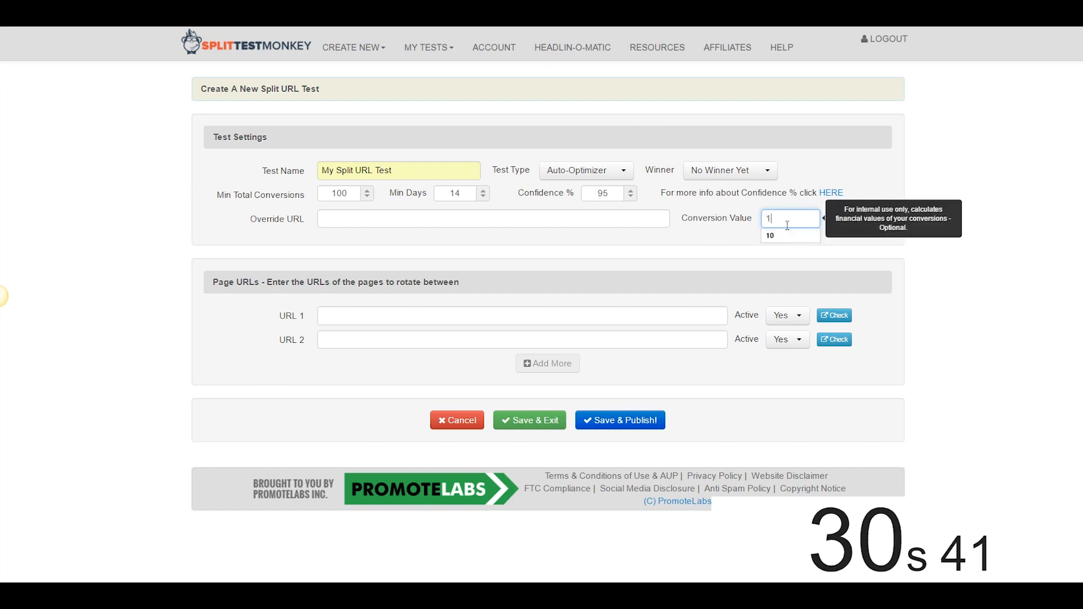
key(Backspace)
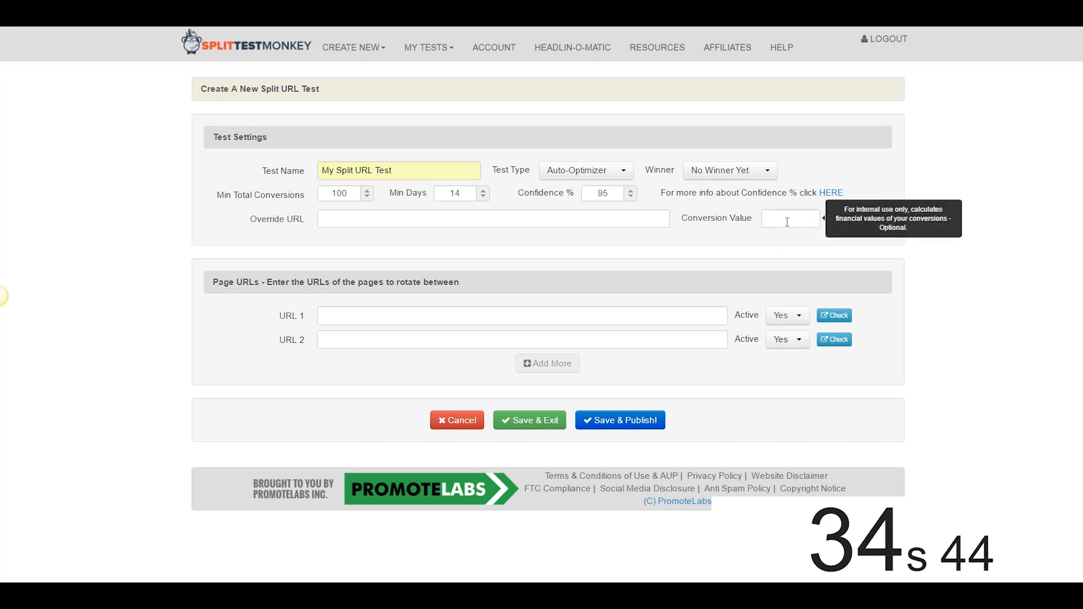
mouse_move(368, 218)
text(htt)
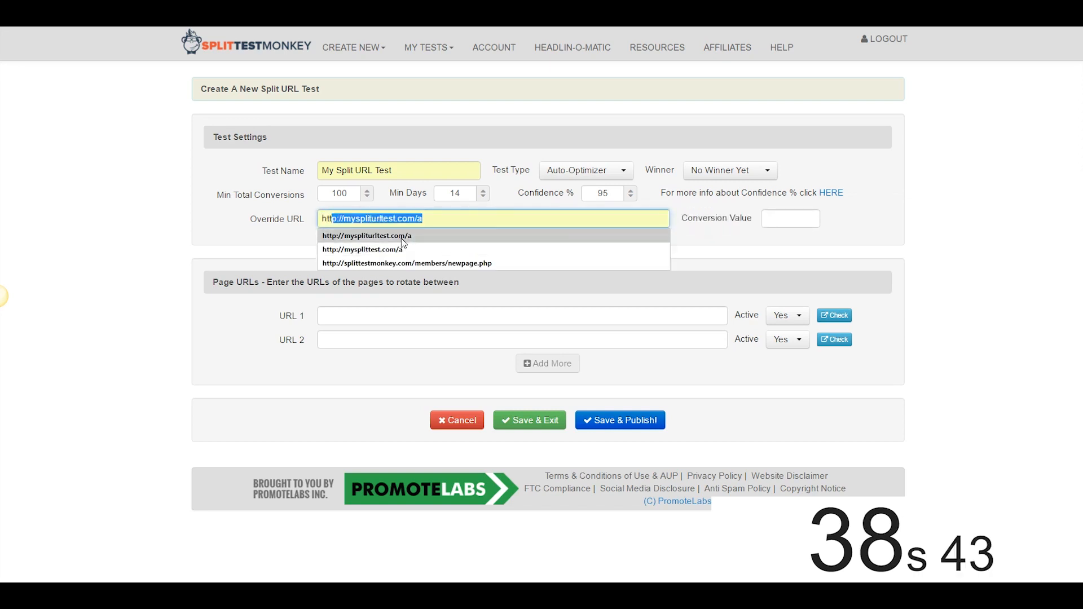
click(366, 235)
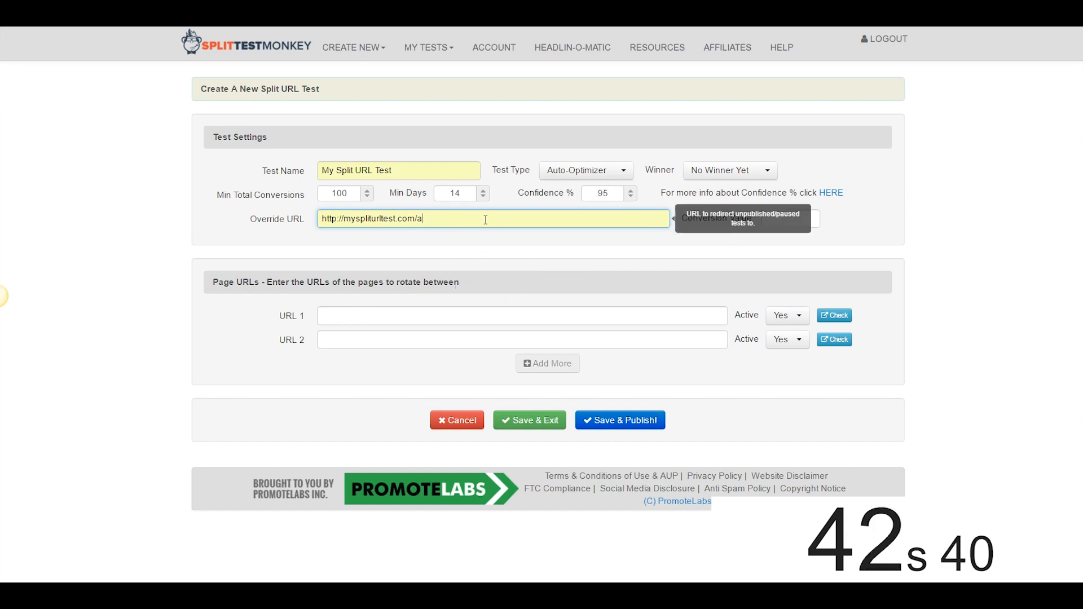
mouse_move(358, 316)
text(ht)
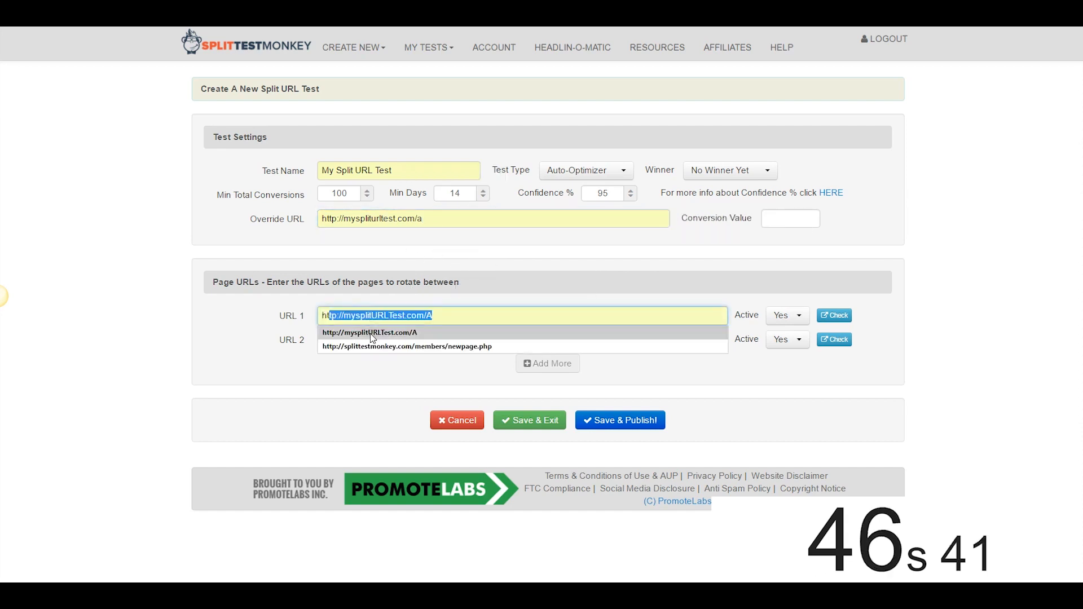
click(518, 339)
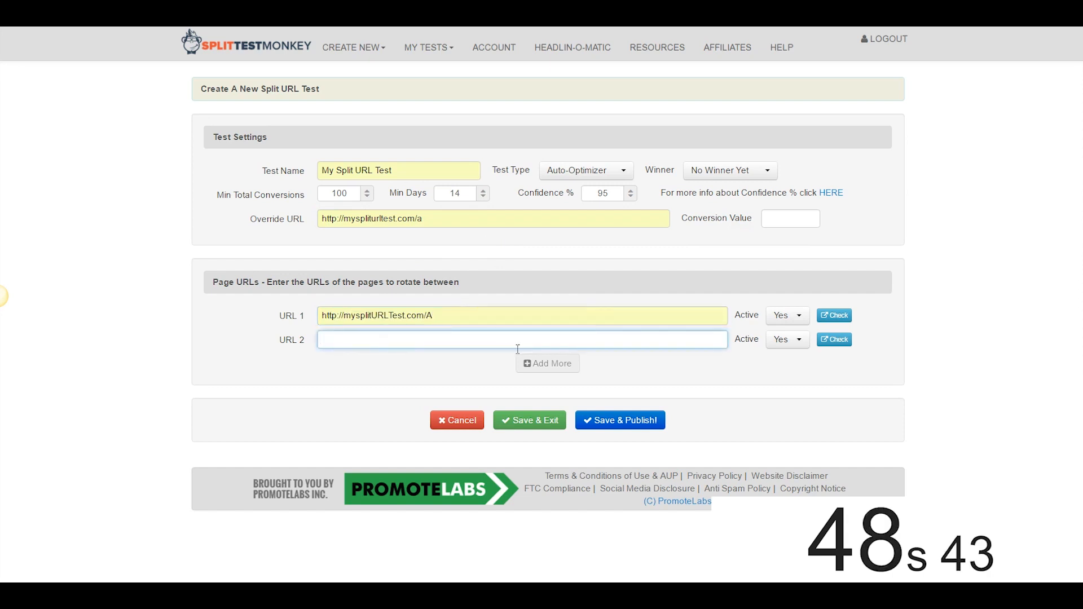
text(http://MySplitURLTest.com/B)
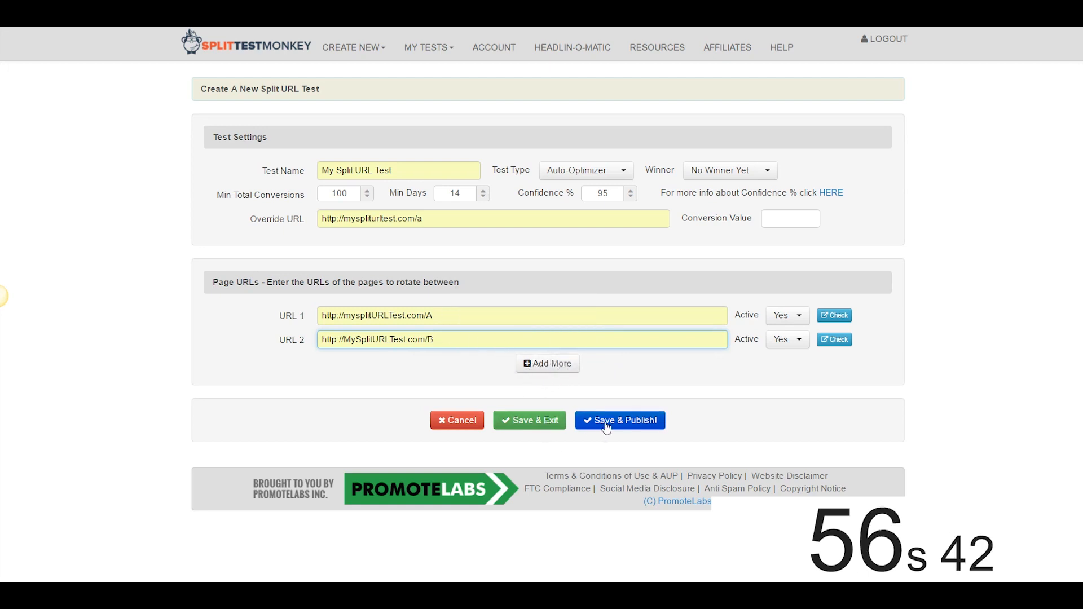
click(618, 419)
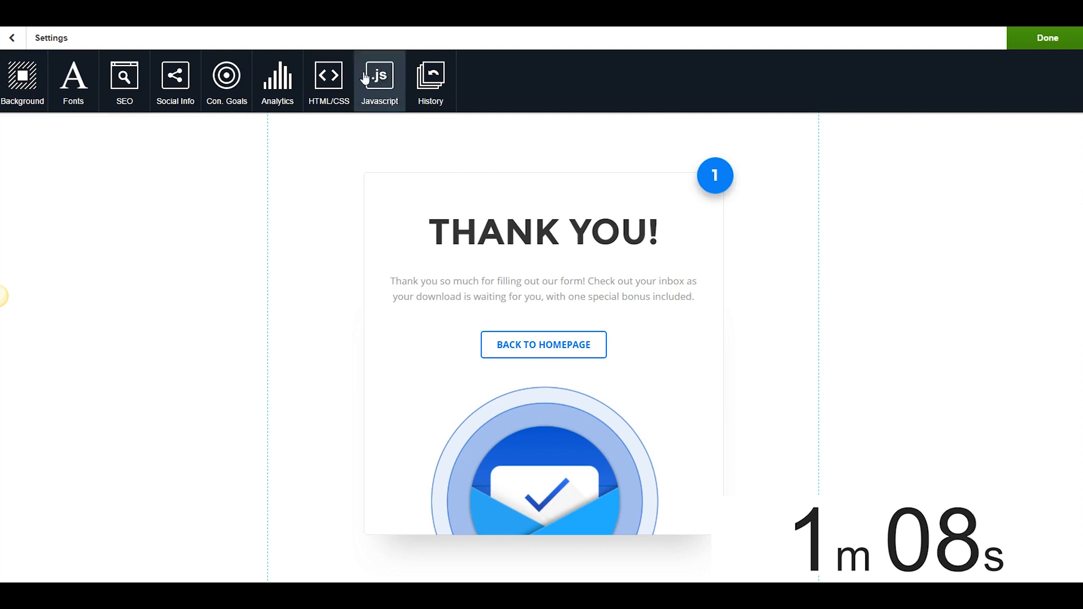
Open the Thank You page's custom code editor and switch code sections
click(378, 79)
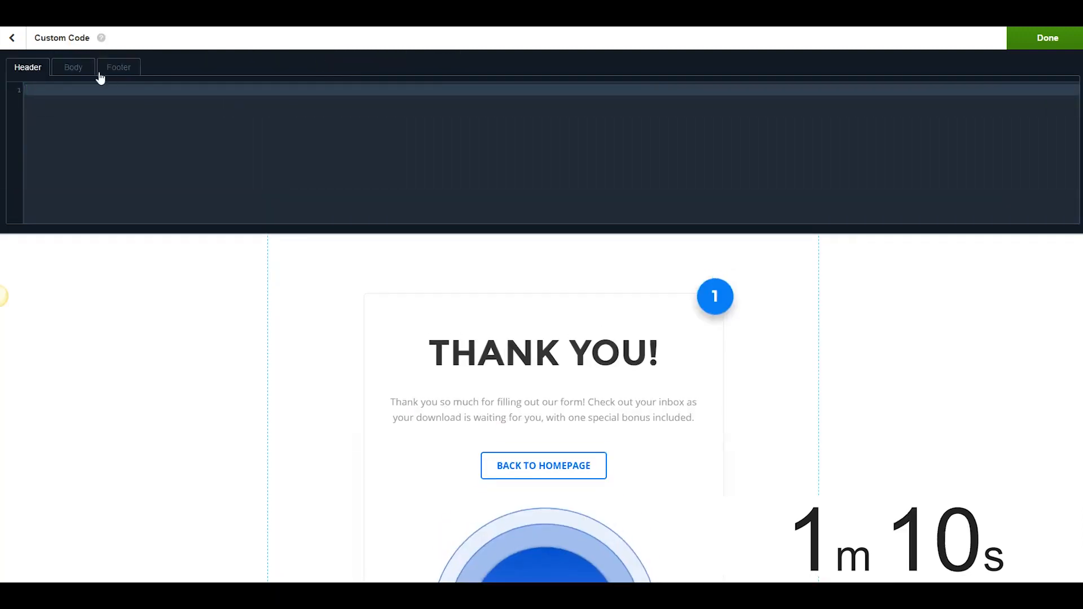
click(73, 67)
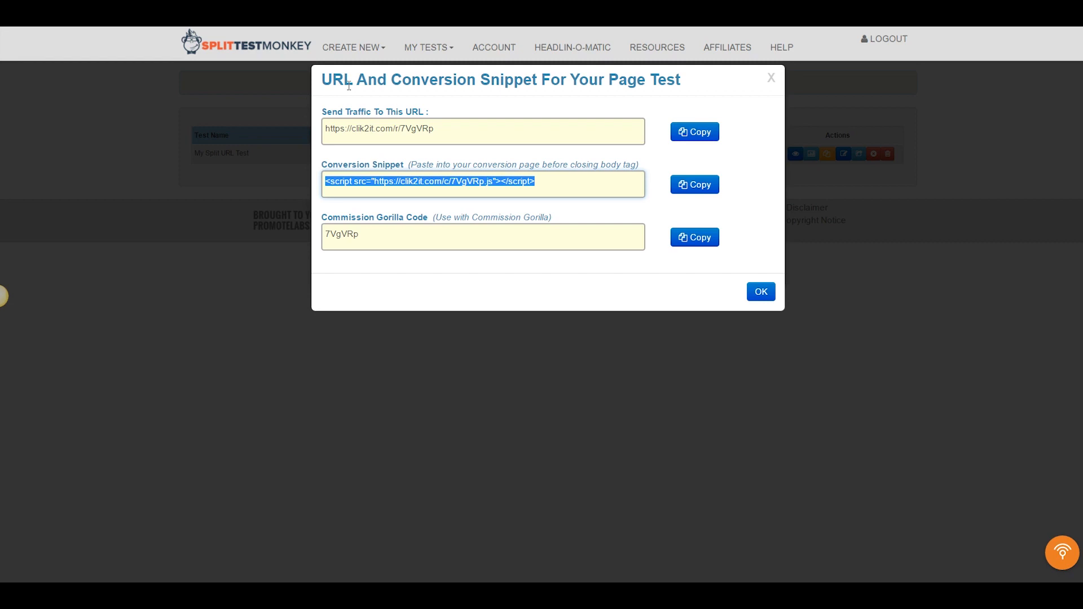
Dismiss the snippet window with OK
click(760, 291)
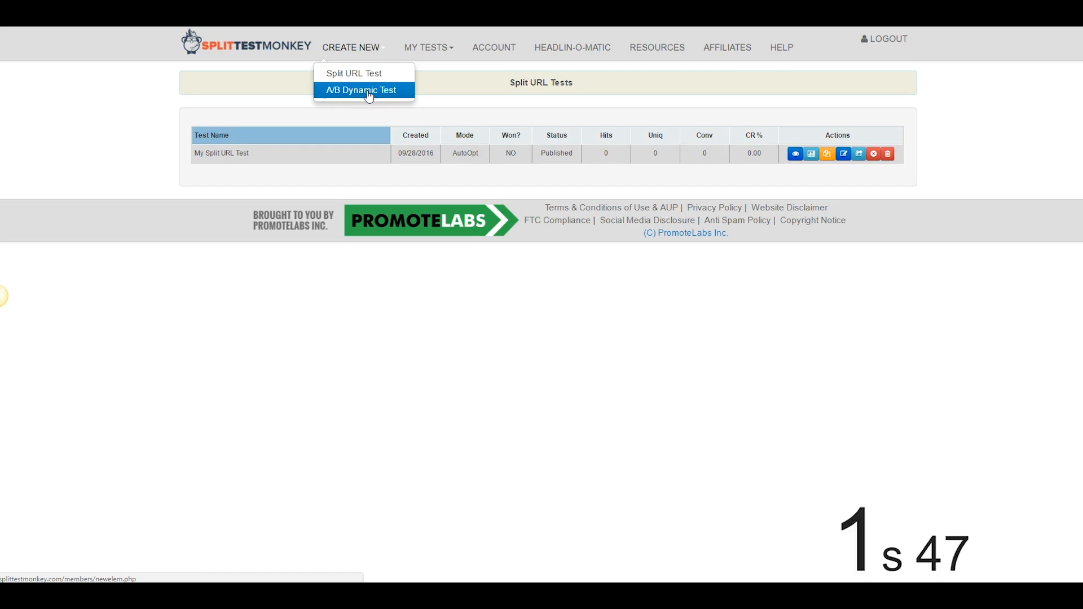
Start a new A/B Dynamic test and name it My AB Test
click(360, 89)
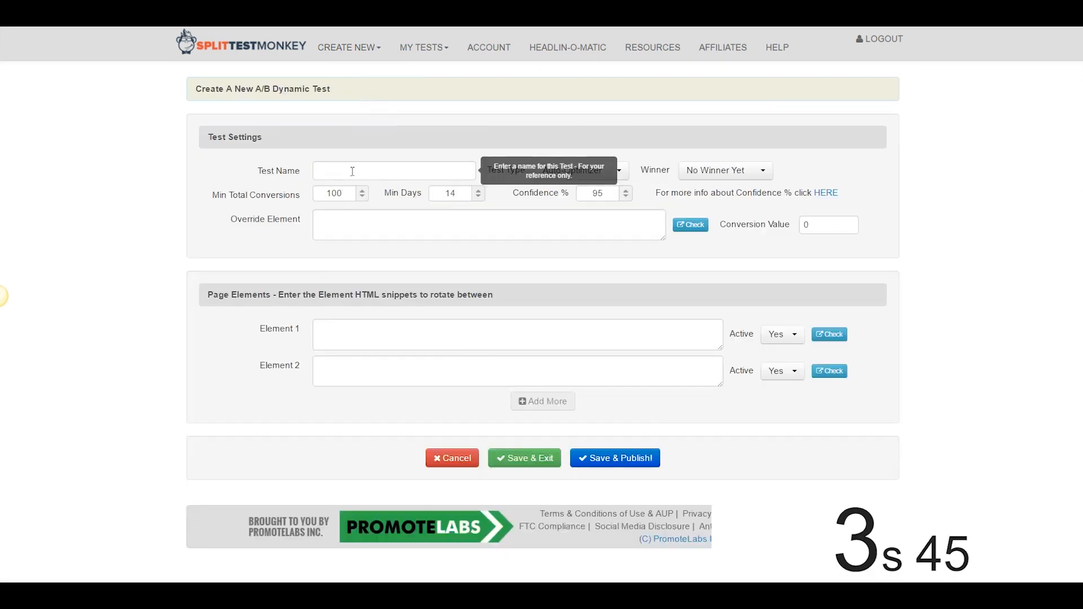
click(394, 170)
text(My AB Test)
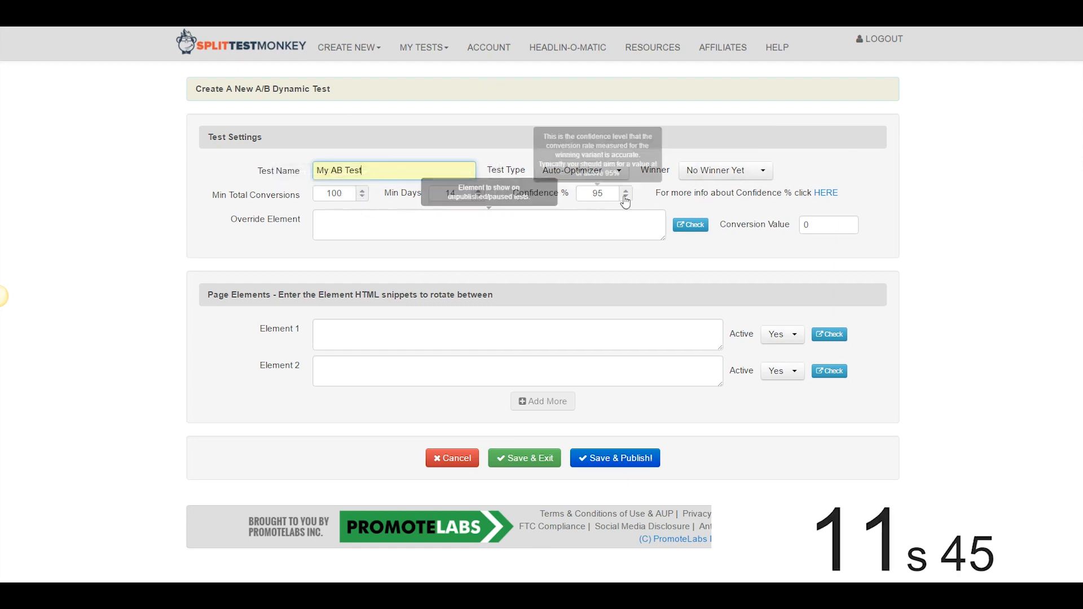
mouse_move(772, 256)
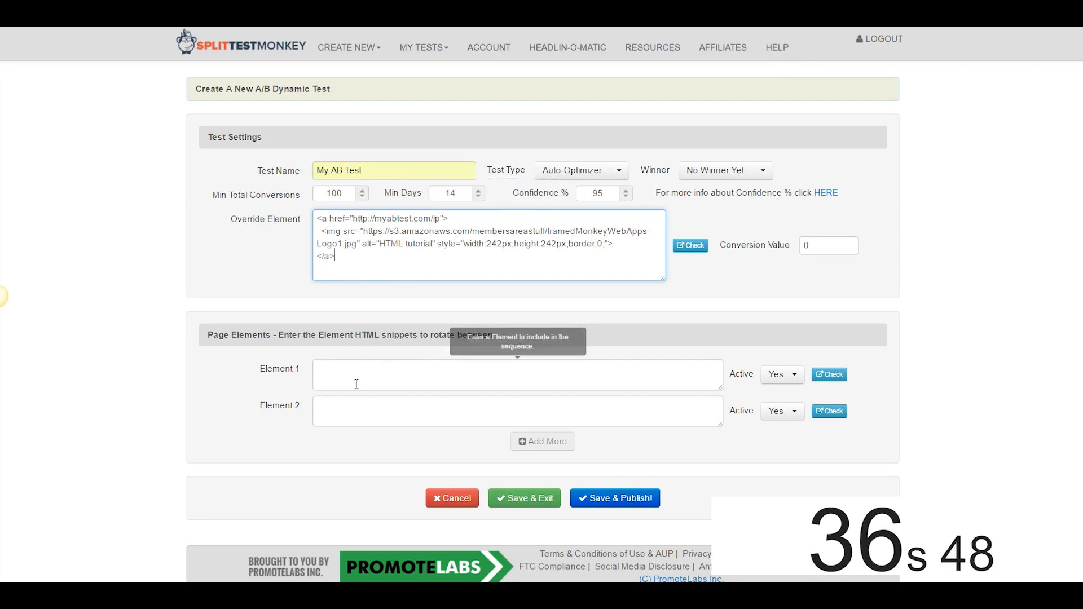
Enter the logo HTML for Elements 1 and 2, then save and publish My AB Test
click(517, 374)
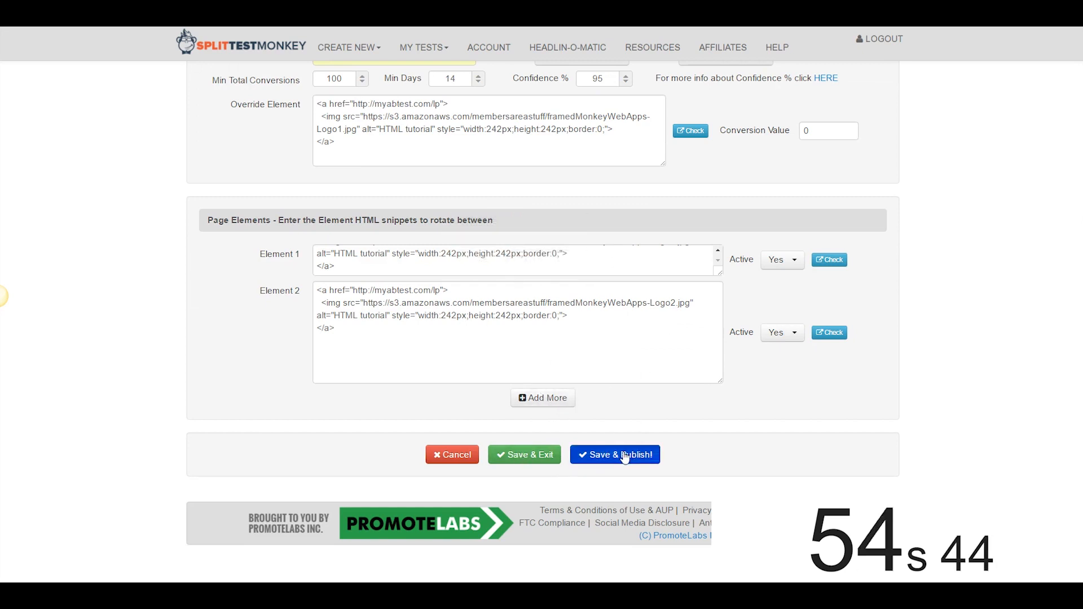
click(614, 455)
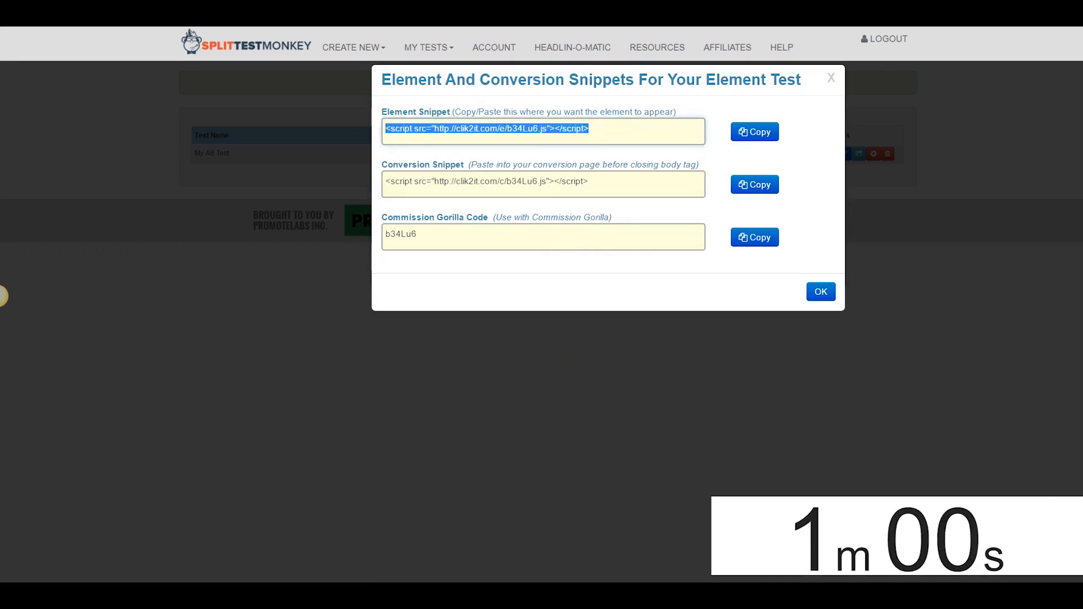
Paste the AB test element snippet into the blog page's HTML block above Recent Posts
click(819, 291)
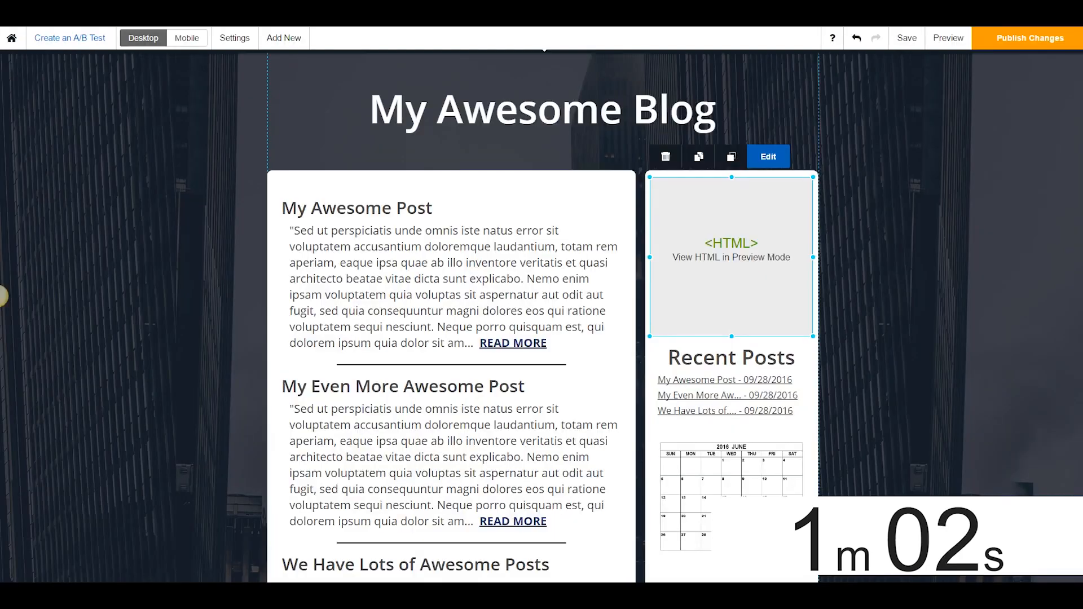
click(767, 156)
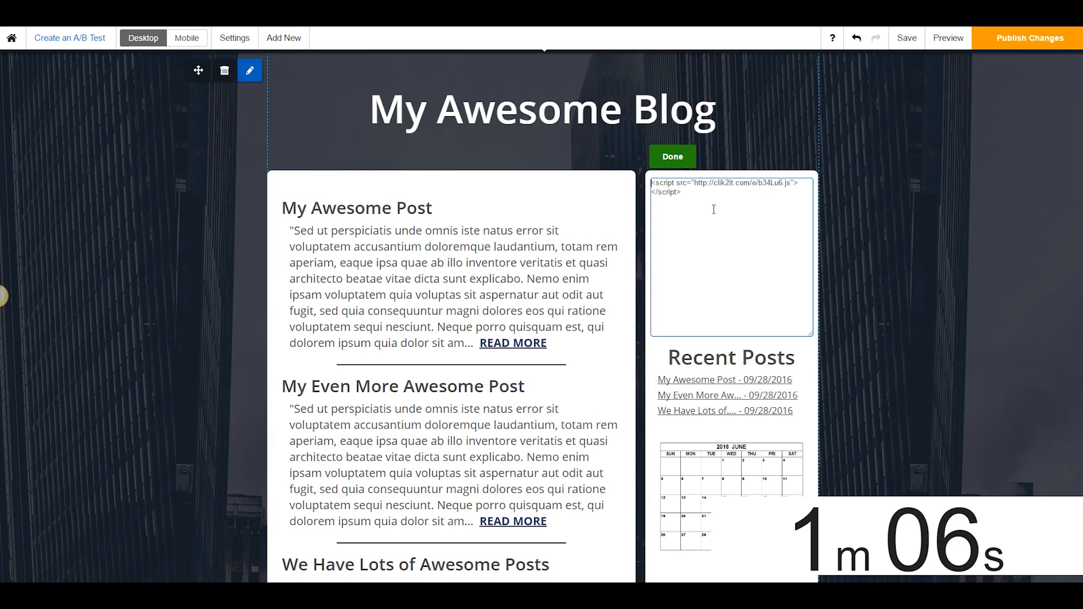
click(670, 157)
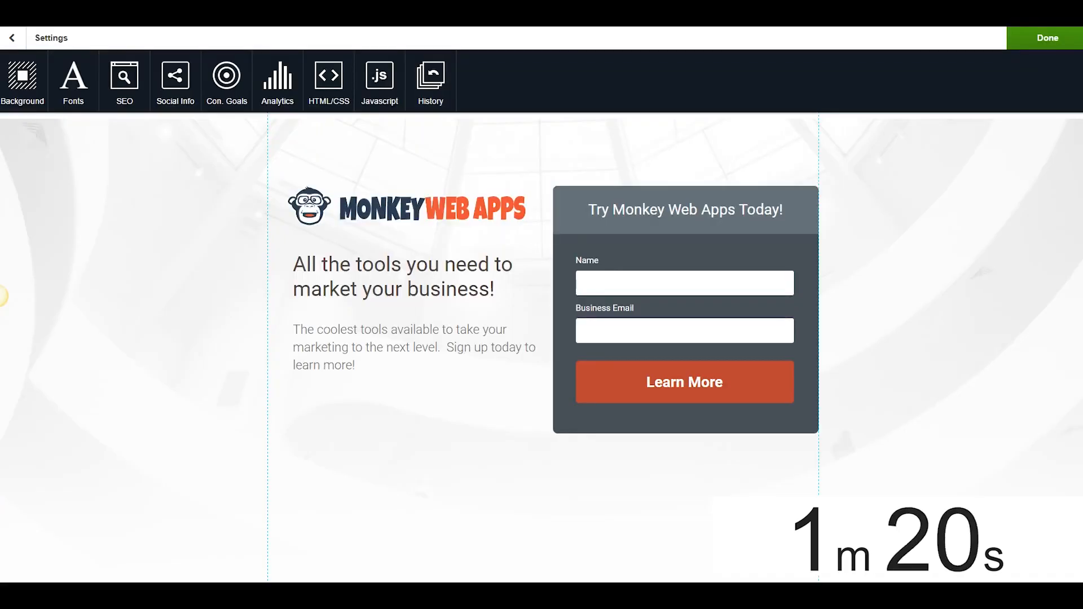
click(379, 81)
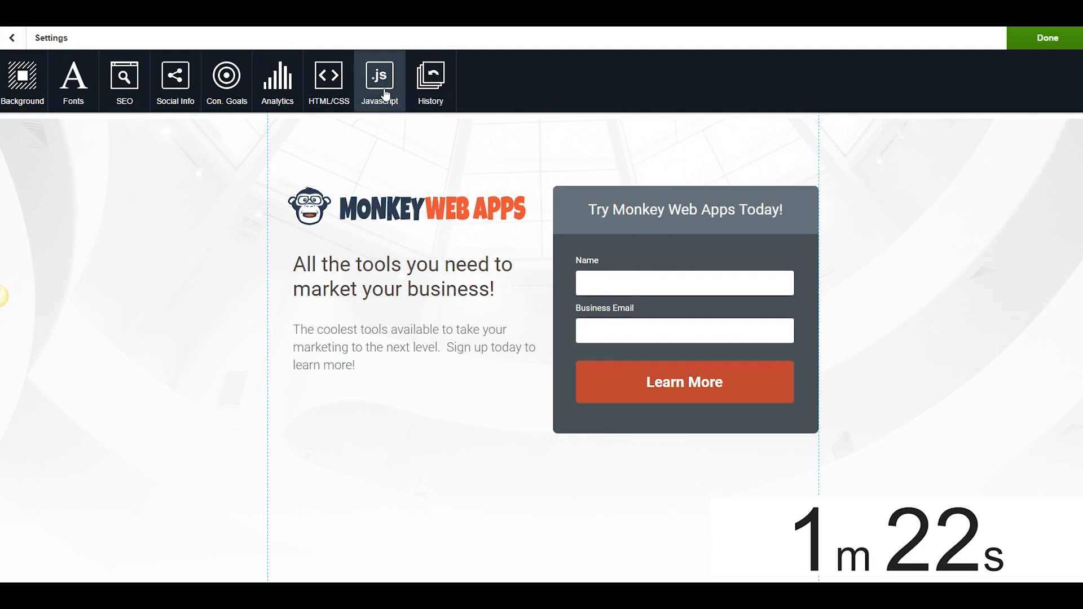
click(378, 80)
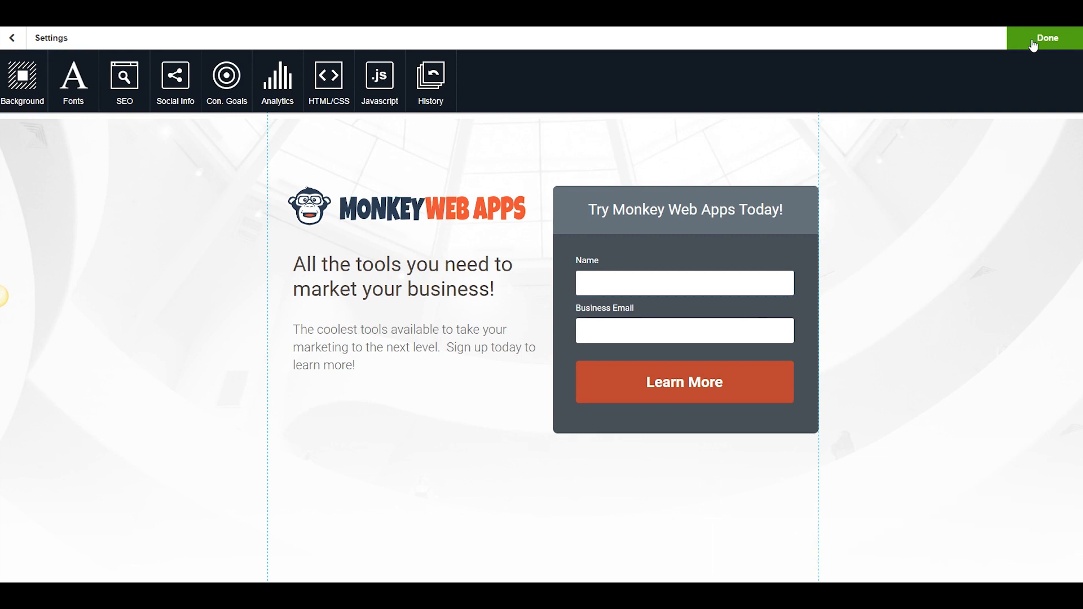
mouse_move(917, 37)
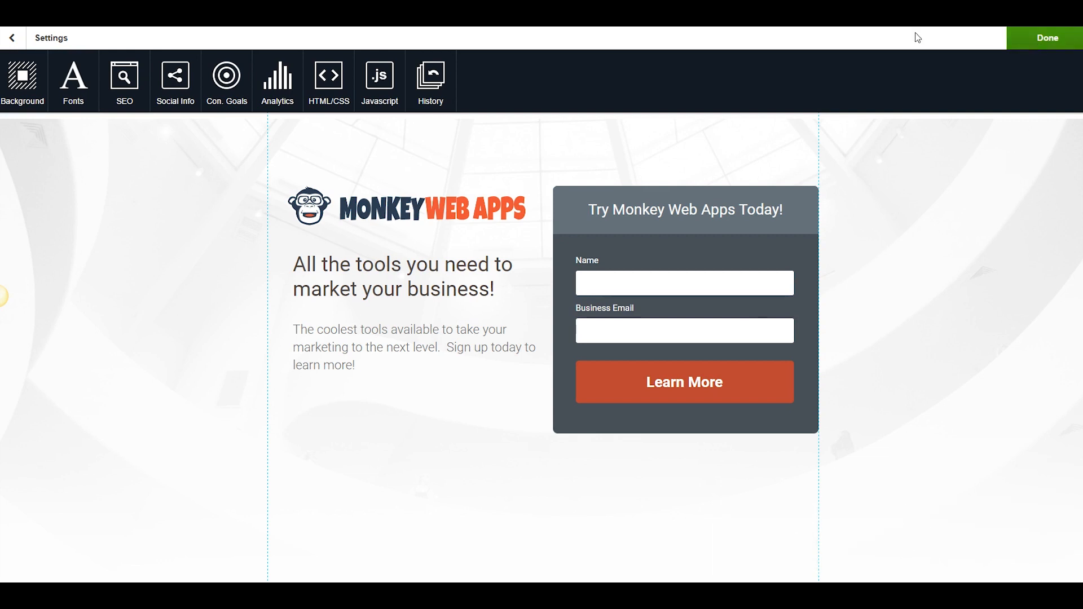